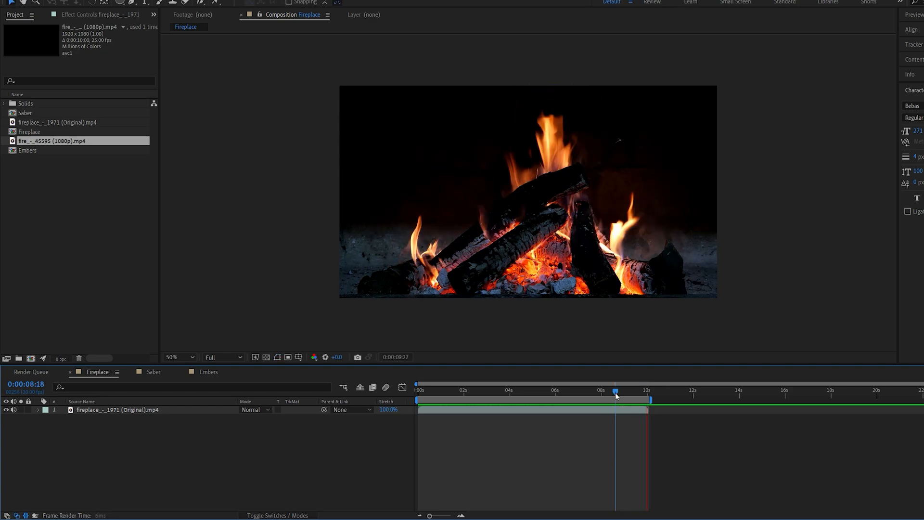
- Scrub through the crossfade between the original and duplicated fireplace layers
left_click(463, 390)
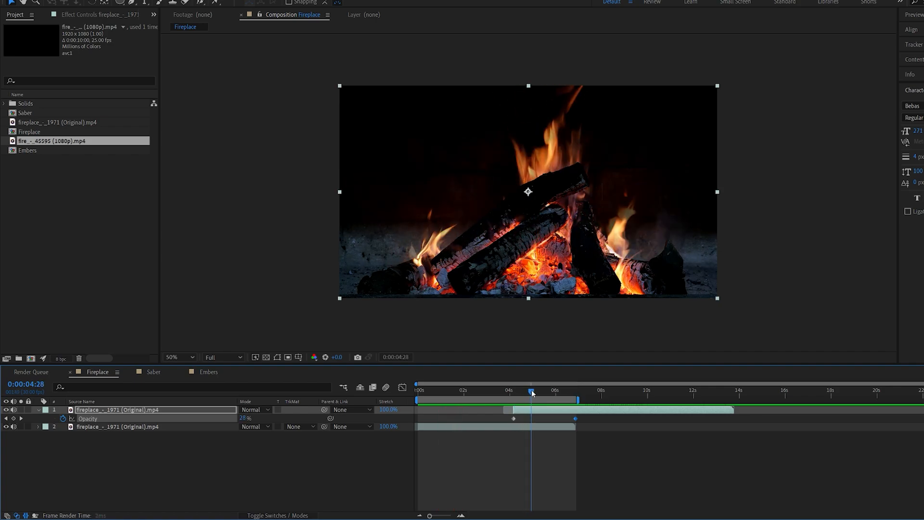
left_click_drag(531, 392, 560, 392)
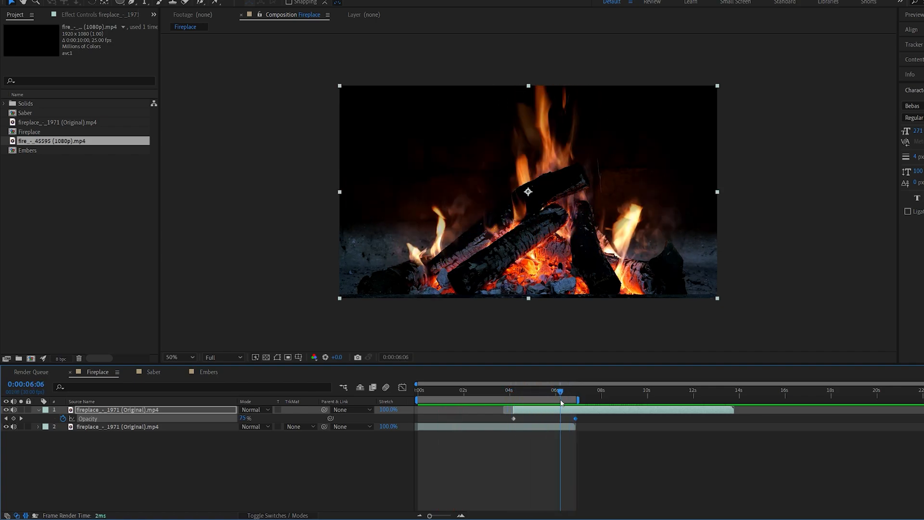
left_click(208, 372)
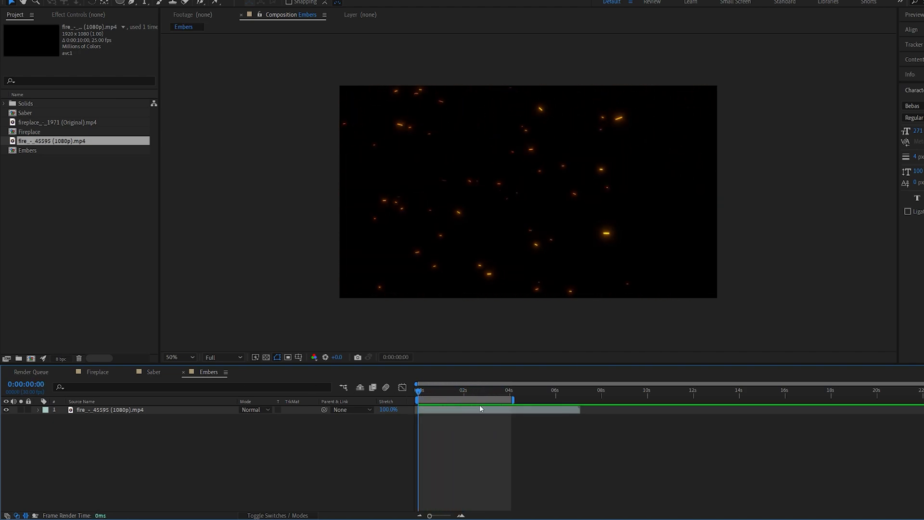
- Select the floating-embers footage layer in the Embers composition
left_click(109, 410)
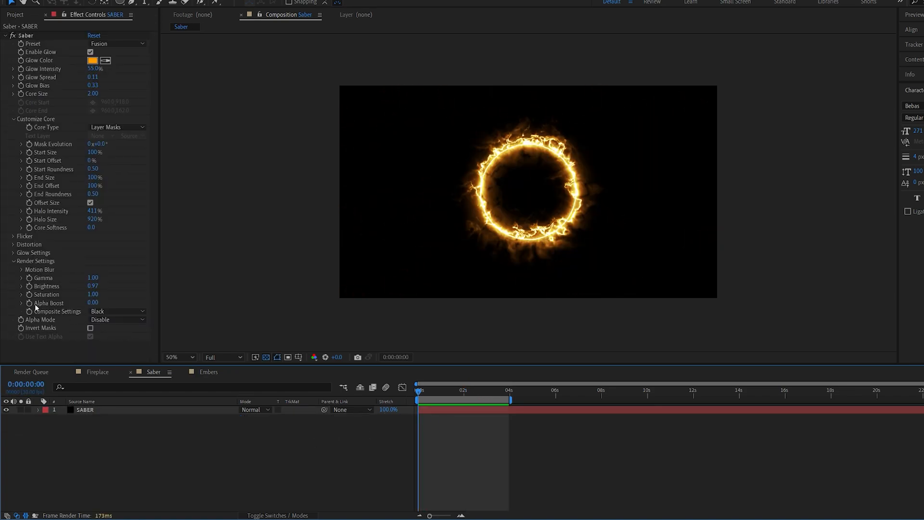
- Set the Saber ring's Composite Settings from Black to Transparent
left_click(116, 320)
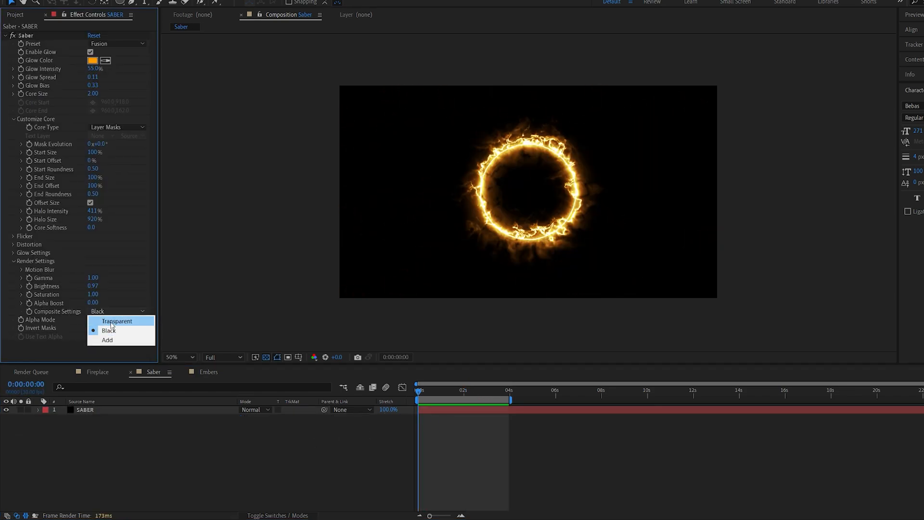
left_click(117, 321)
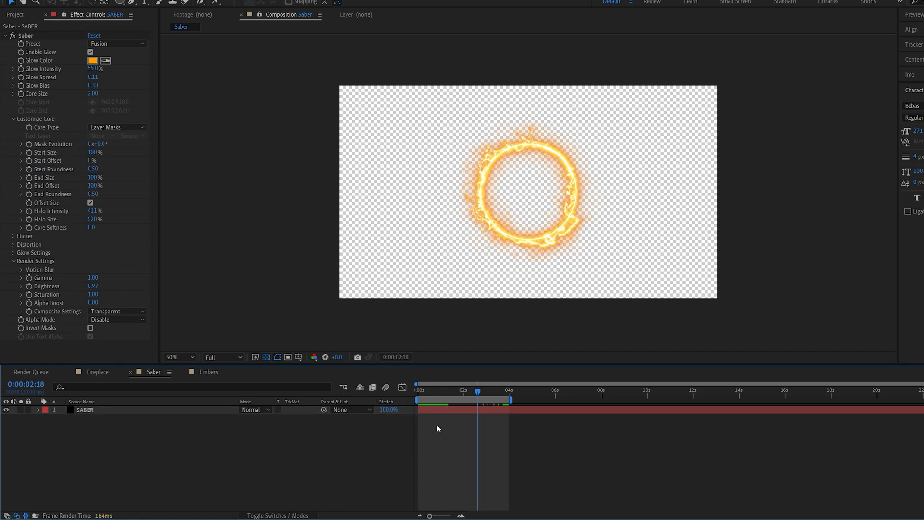
left_click(443, 413)
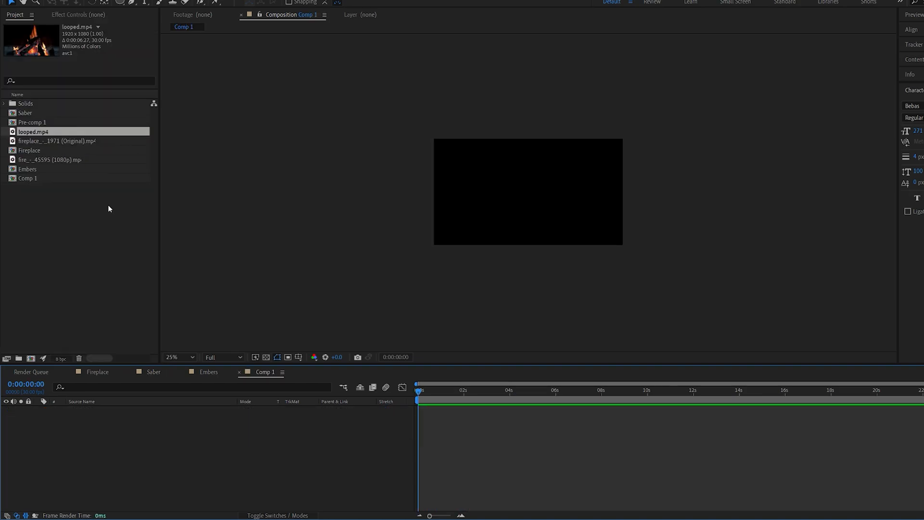
mouse_move(51, 145)
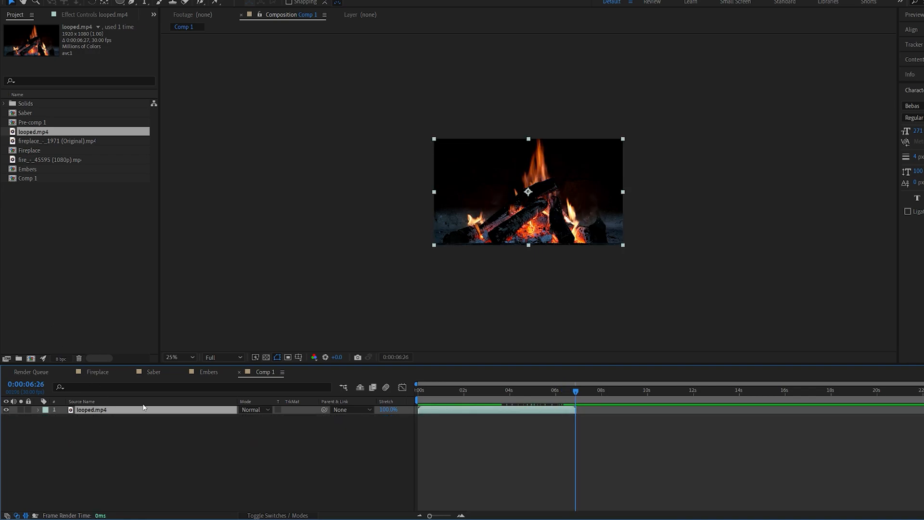
- Bring up the context menu for looped.mp4 in the Project panel
right_click(33, 131)
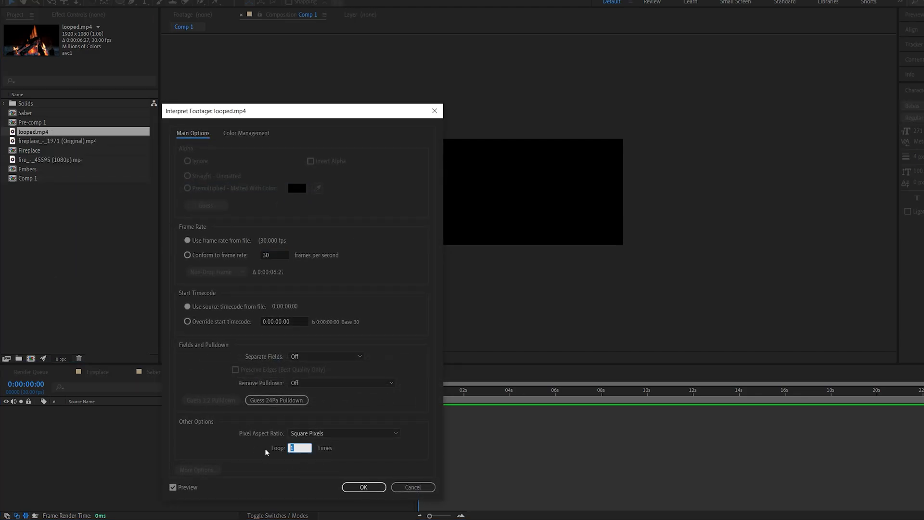
- Enter a loop count of 100 for looped.mp4 and confirm
type("100")
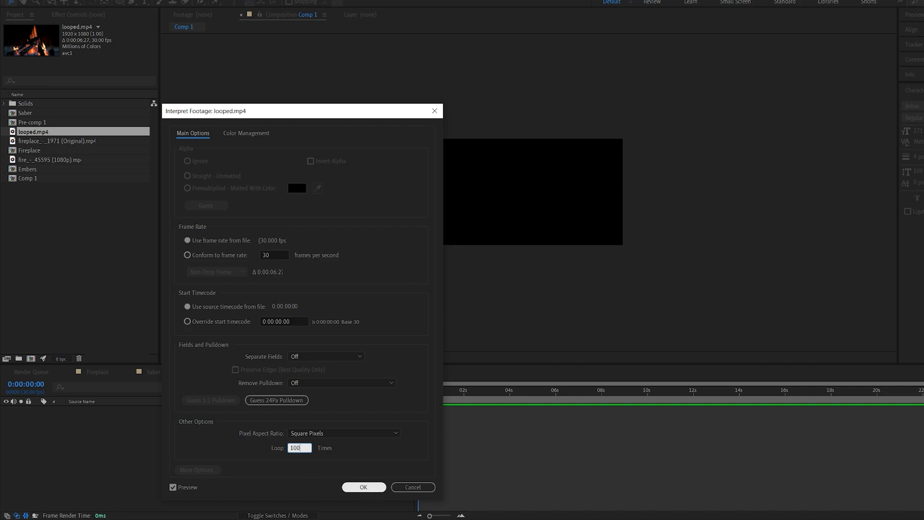
left_click(363, 486)
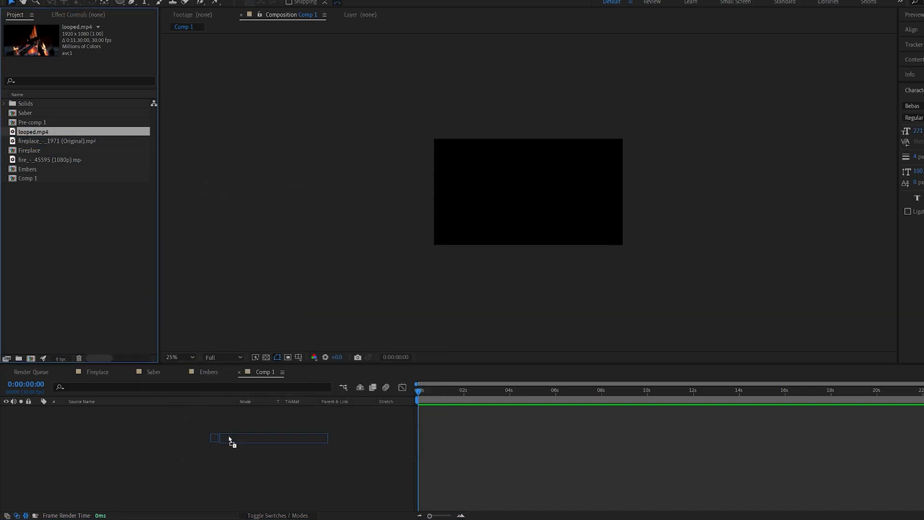